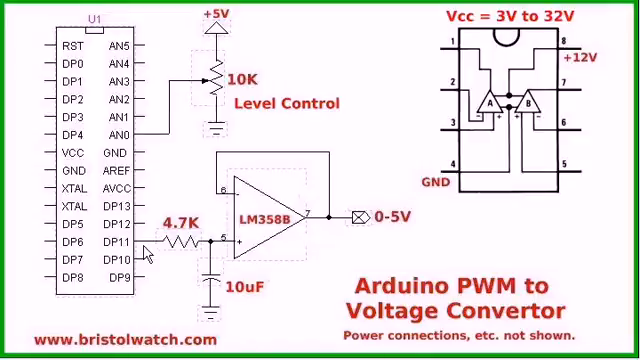
mouse_move(285, 63)
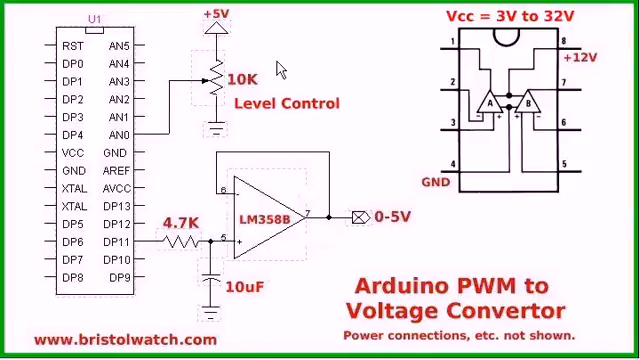
mouse_move(149, 150)
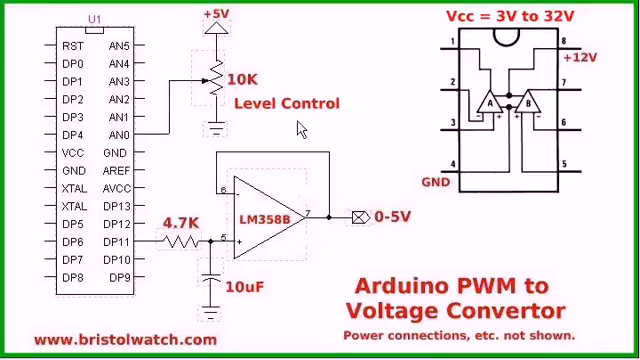
mouse_move(321, 49)
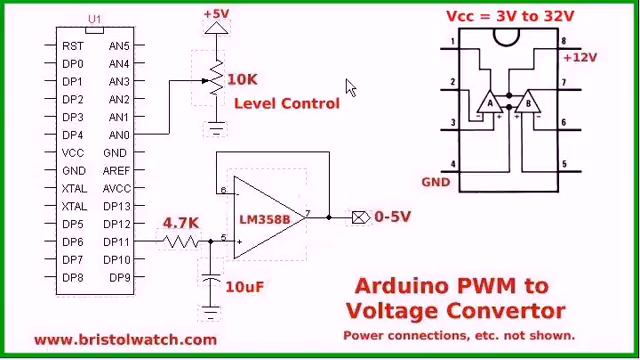
mouse_move(156, 262)
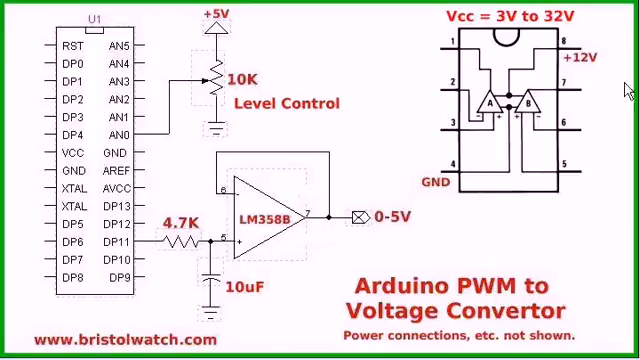
mouse_move(590, 90)
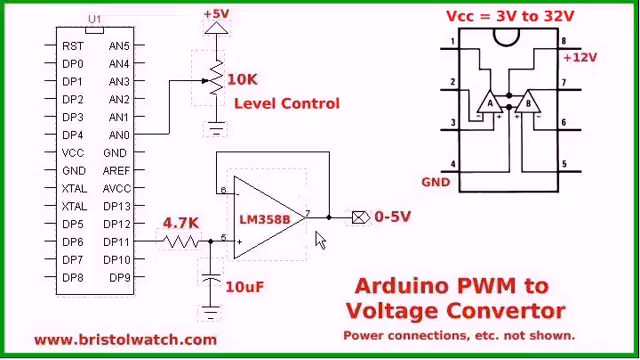
mouse_move(335, 251)
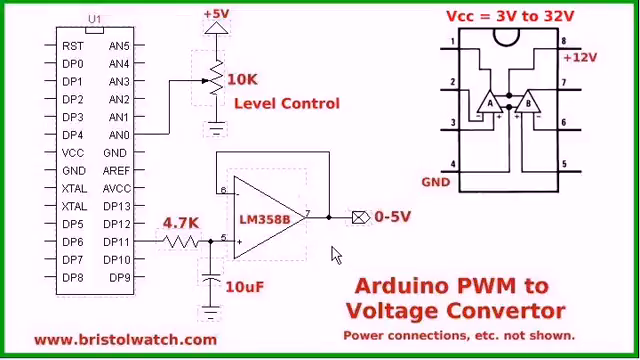
mouse_move(334, 258)
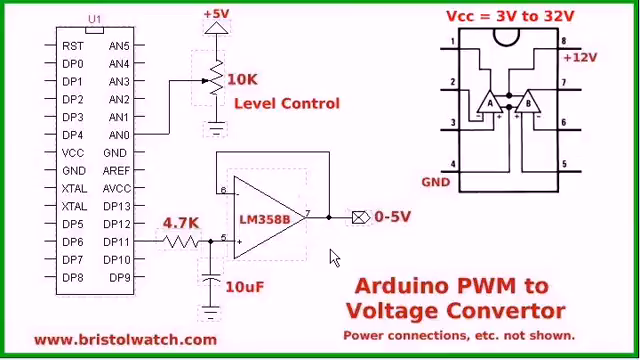
mouse_move(338, 248)
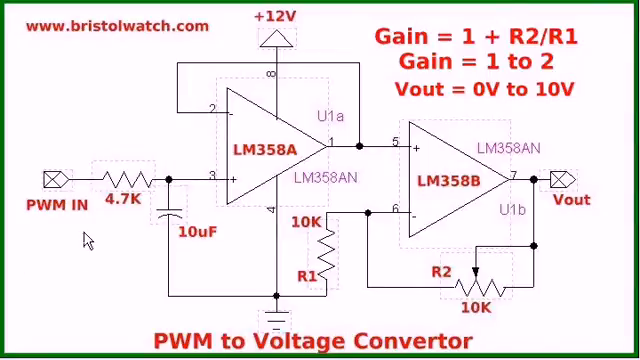
mouse_move(134, 280)
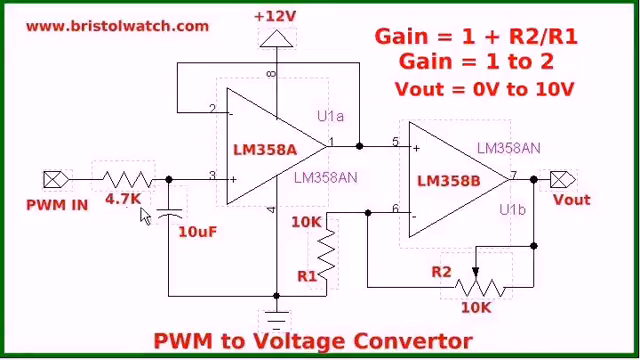
mouse_move(222, 124)
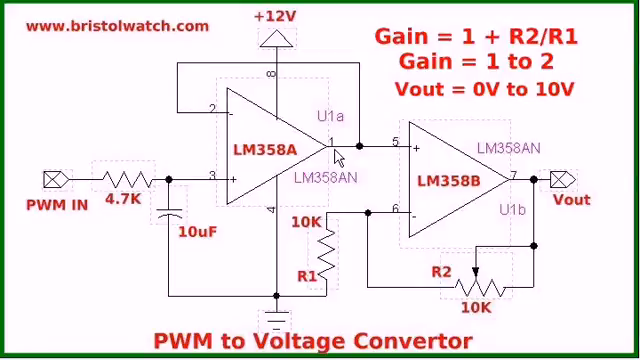
mouse_move(409, 155)
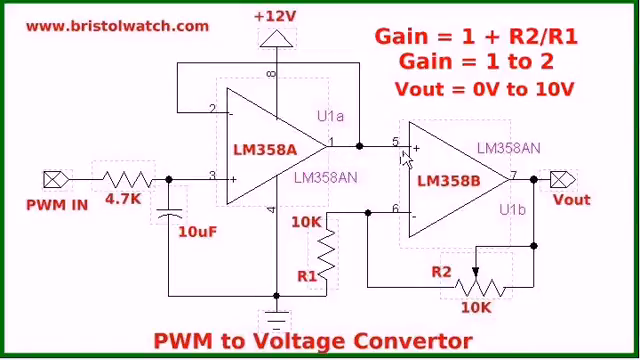
mouse_move(400, 155)
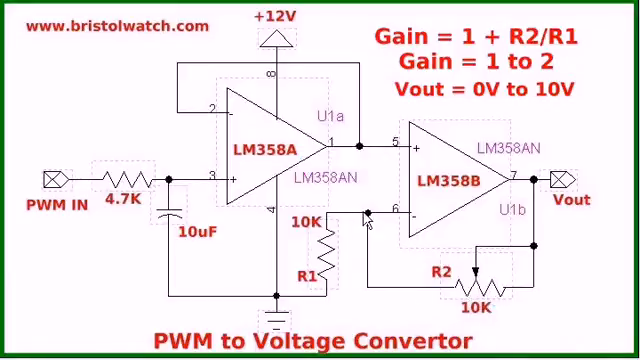
mouse_move(372, 224)
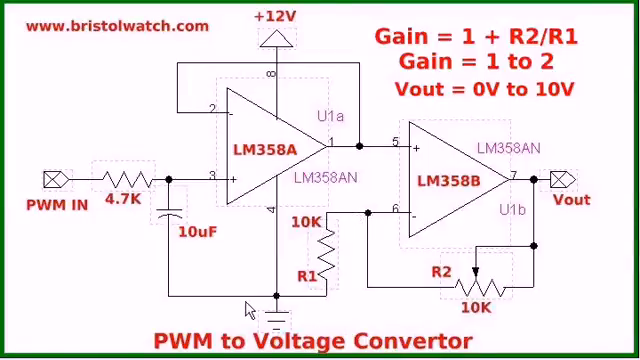
mouse_move(268, 300)
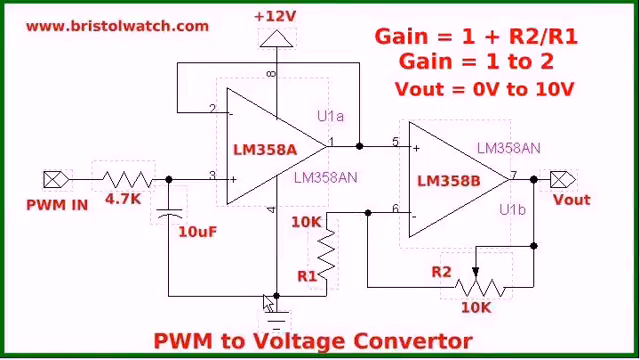
mouse_move(382, 40)
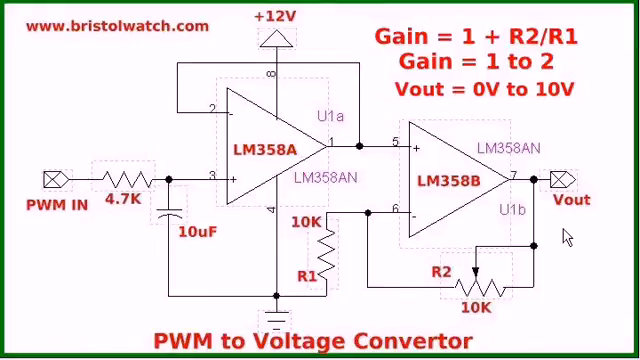
mouse_move(580, 244)
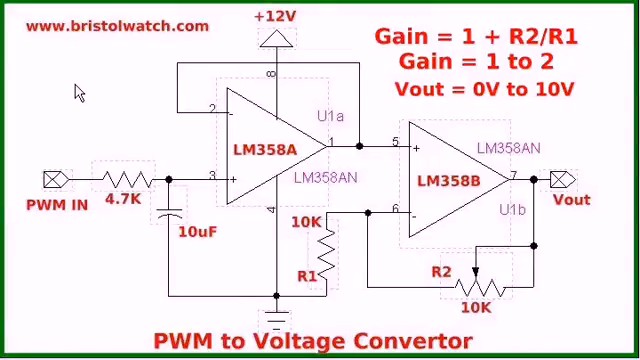
mouse_move(52, 202)
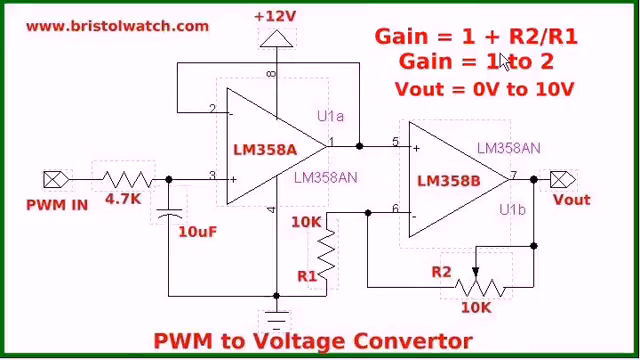
mouse_move(502, 60)
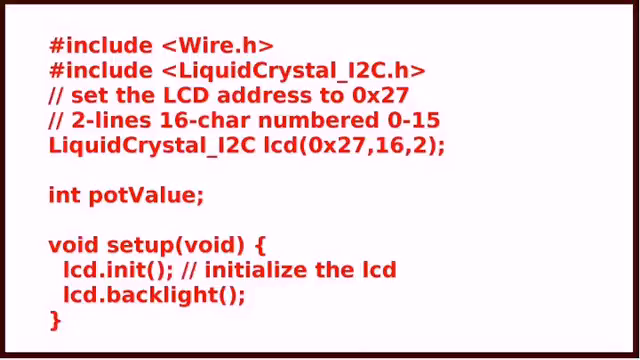
mouse_move(163, 63)
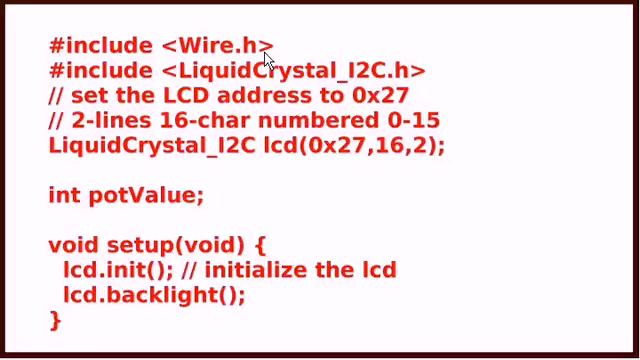
mouse_move(250, 92)
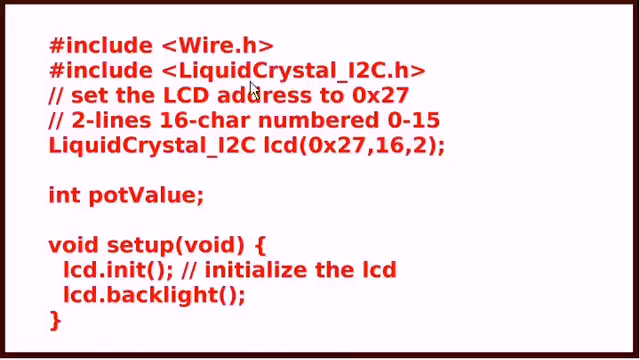
mouse_move(313, 49)
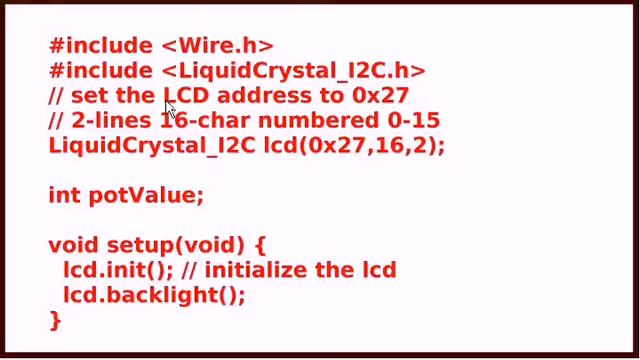
mouse_move(345, 85)
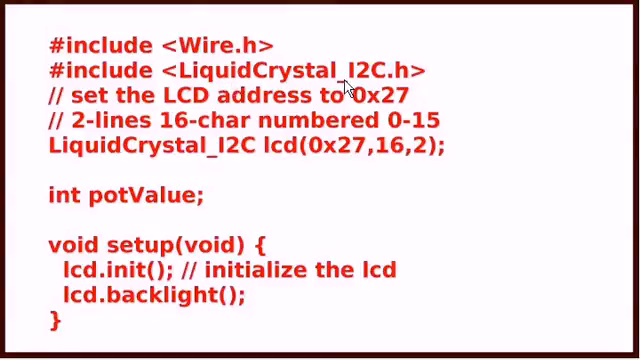
mouse_move(444, 81)
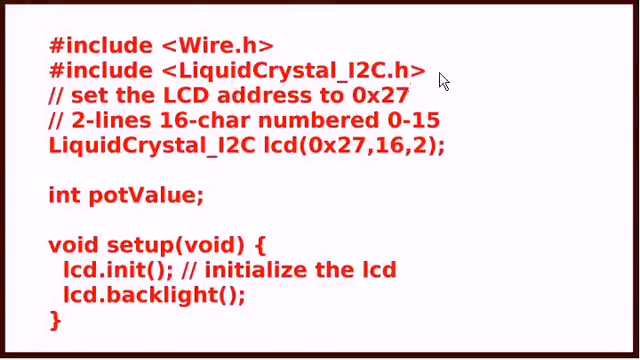
mouse_move(482, 78)
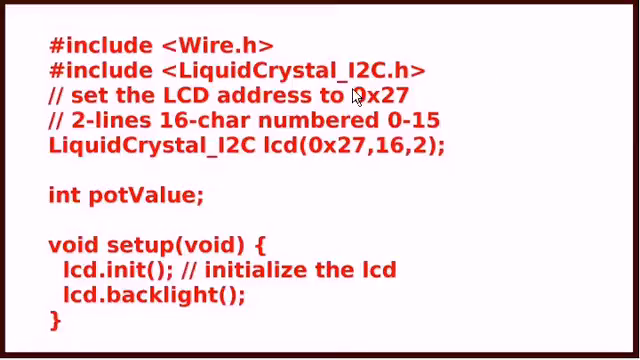
mouse_move(432, 92)
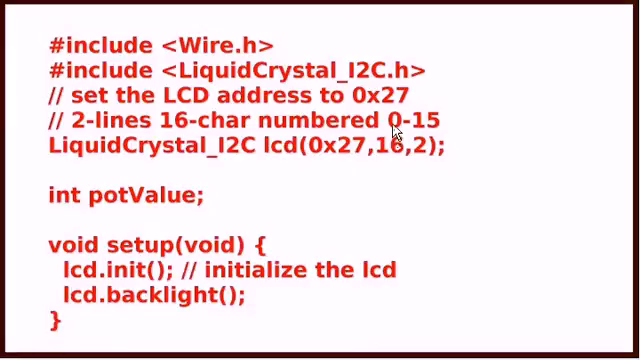
mouse_move(456, 123)
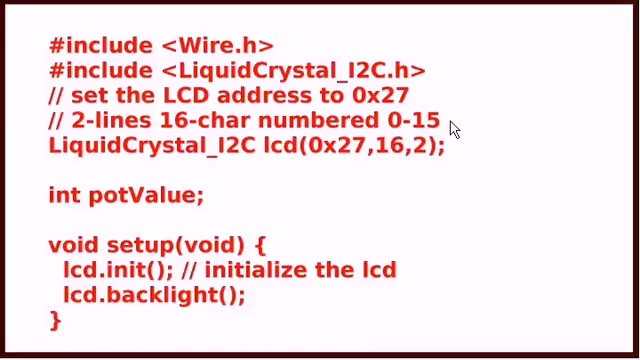
mouse_move(122, 165)
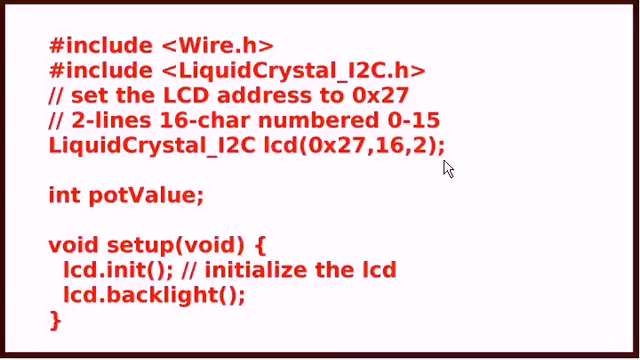
mouse_move(51, 234)
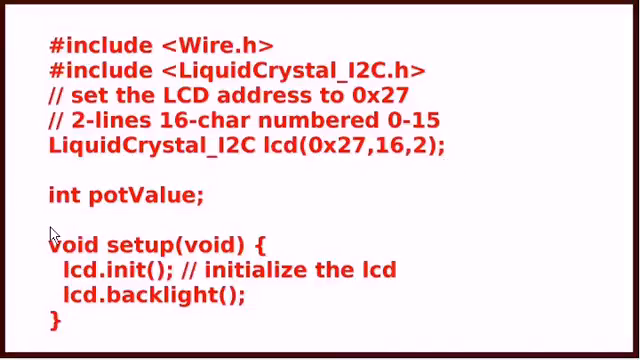
mouse_move(205, 209)
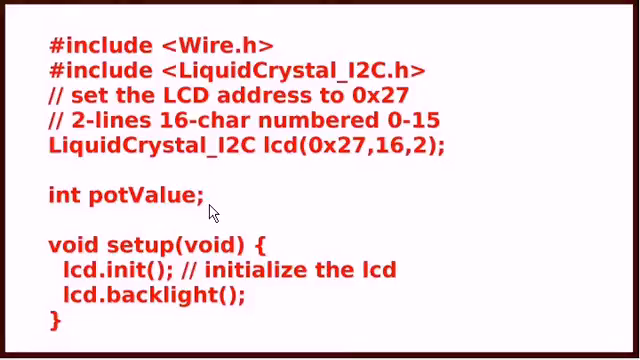
mouse_move(62, 230)
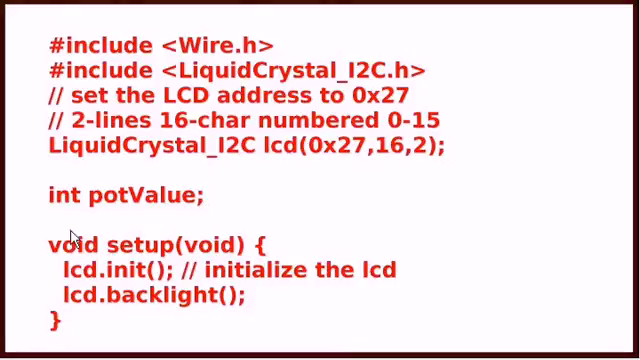
mouse_move(407, 277)
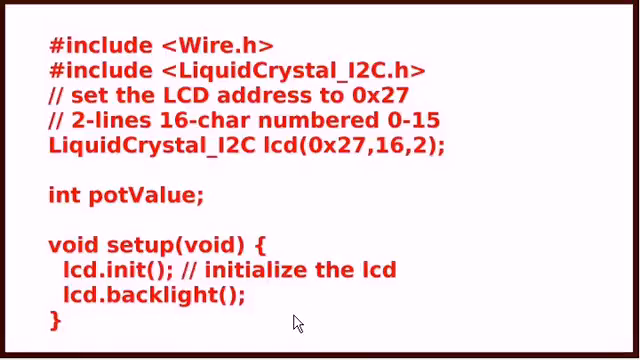
scroll("down", 3)
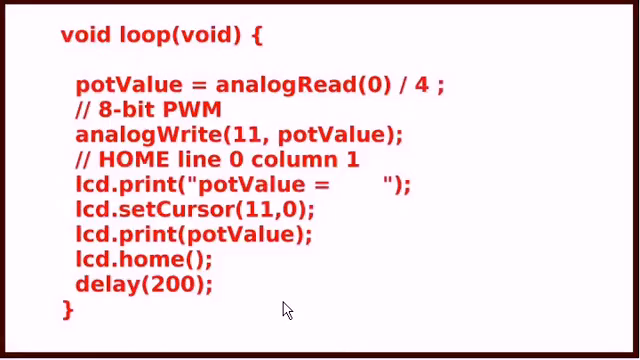
mouse_move(221, 59)
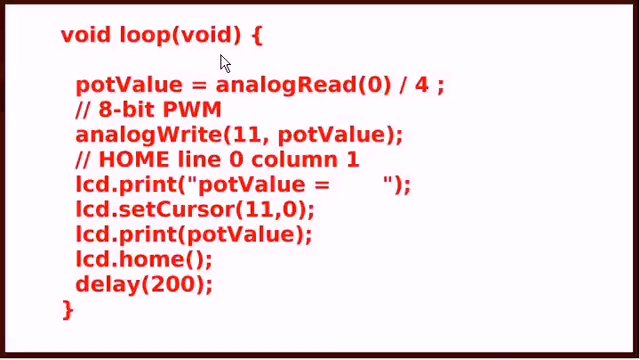
mouse_move(64, 90)
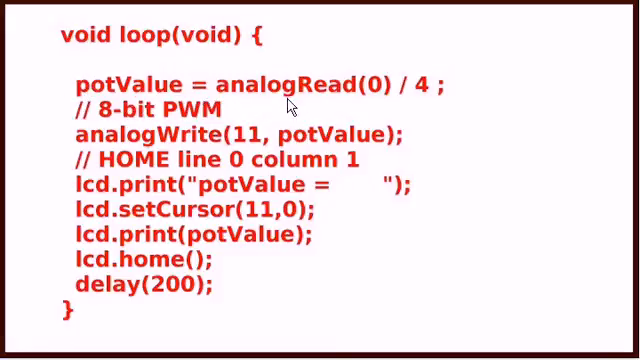
mouse_move(383, 102)
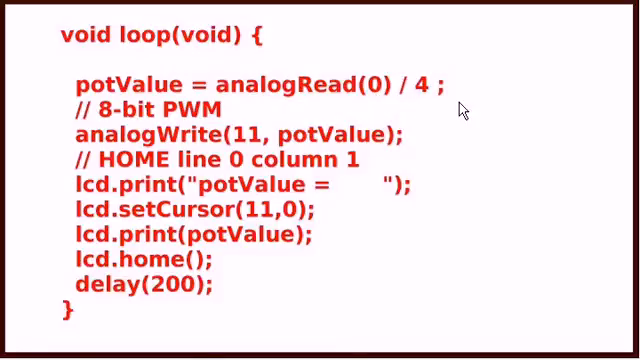
mouse_move(95, 139)
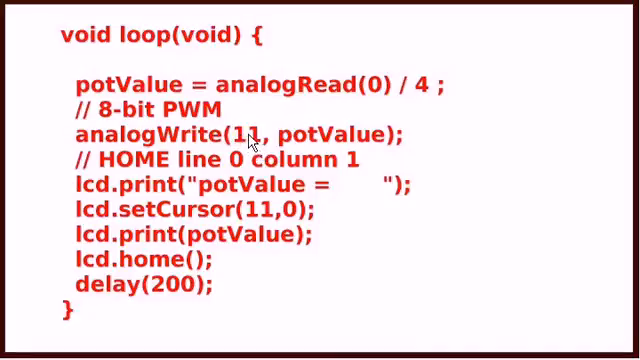
mouse_move(436, 133)
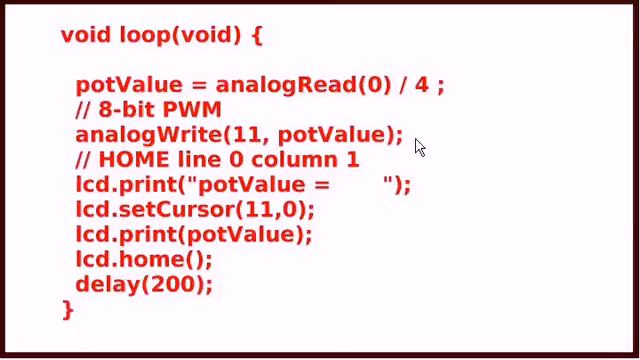
mouse_move(467, 156)
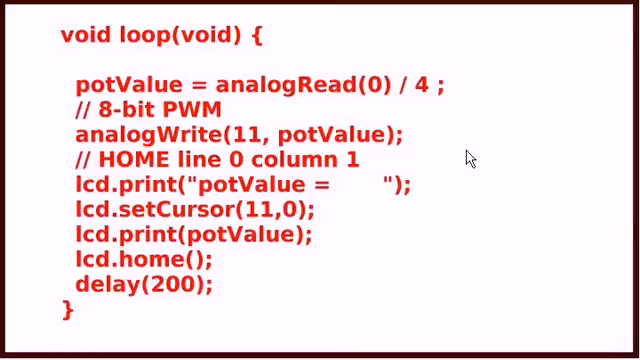
mouse_move(52, 190)
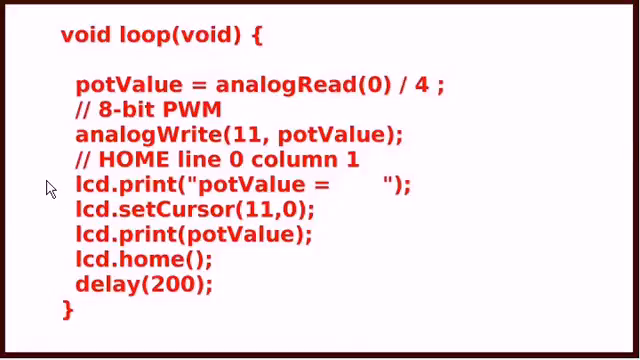
mouse_move(428, 188)
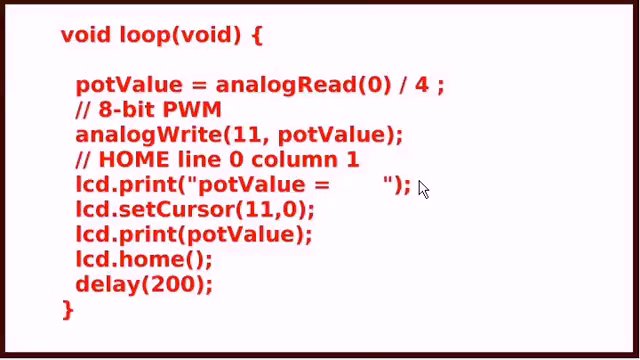
mouse_move(284, 214)
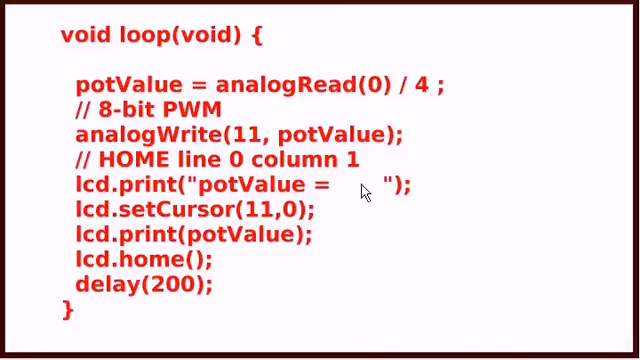
mouse_move(295, 237)
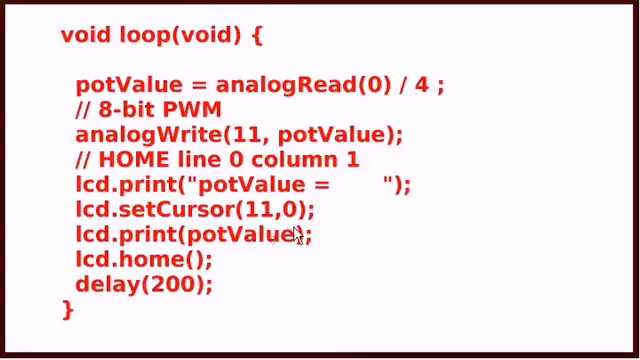
mouse_move(352, 159)
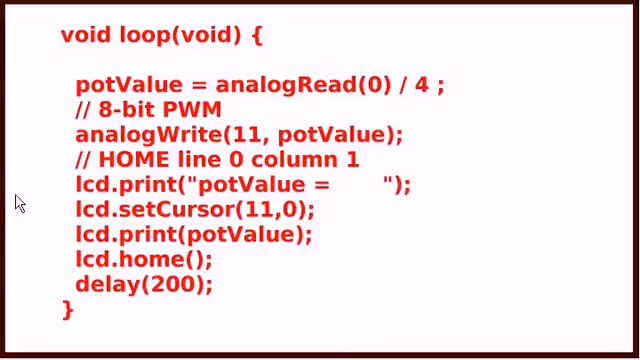
mouse_move(225, 258)
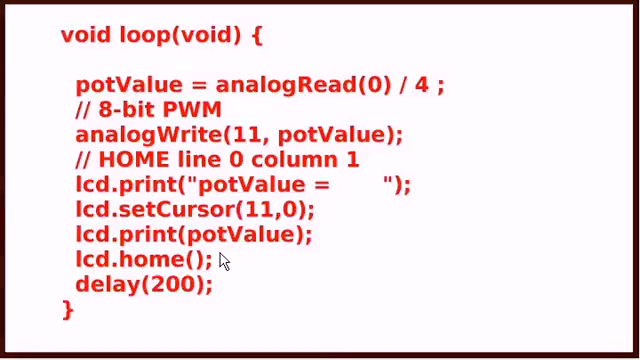
mouse_move(242, 303)
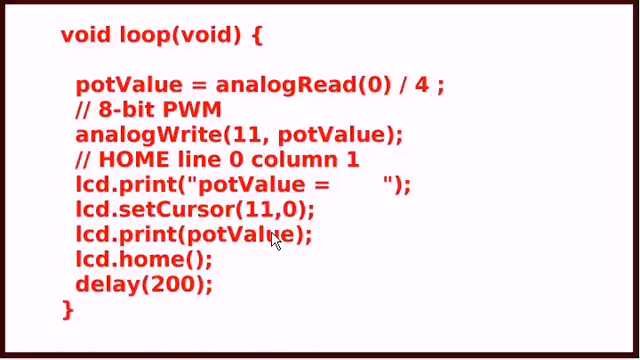
mouse_move(382, 240)
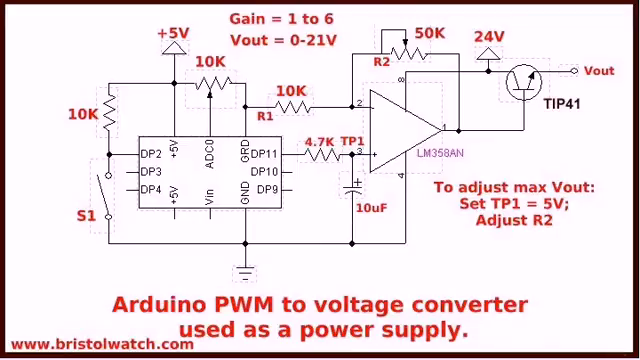
mouse_move(318, 176)
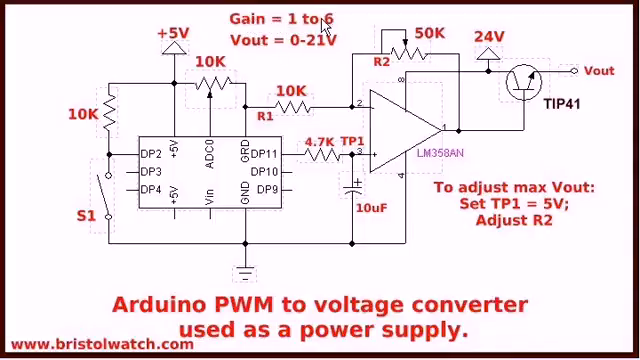
mouse_move(507, 55)
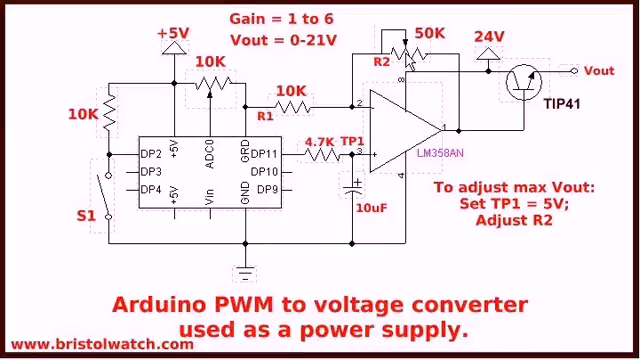
mouse_move(603, 85)
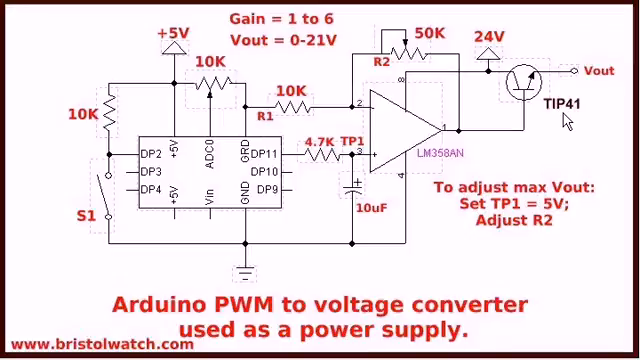
mouse_move(57, 276)
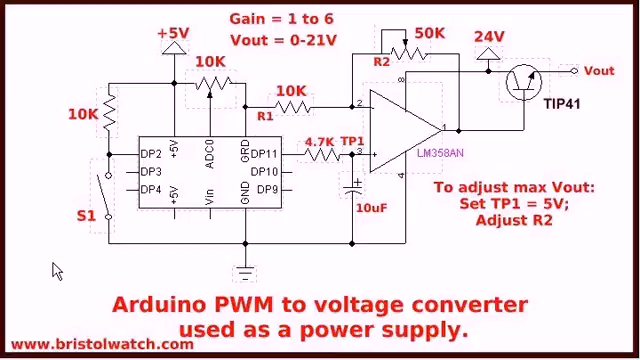
mouse_move(42, 277)
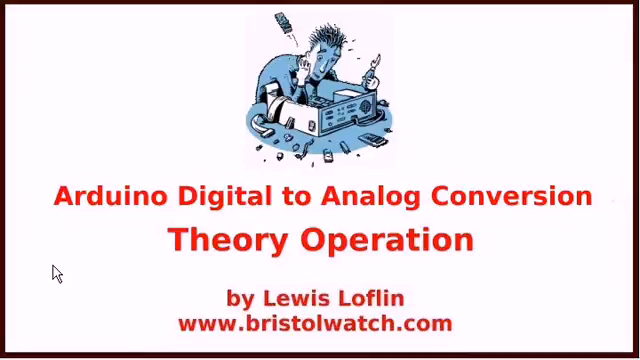
mouse_move(82, 315)
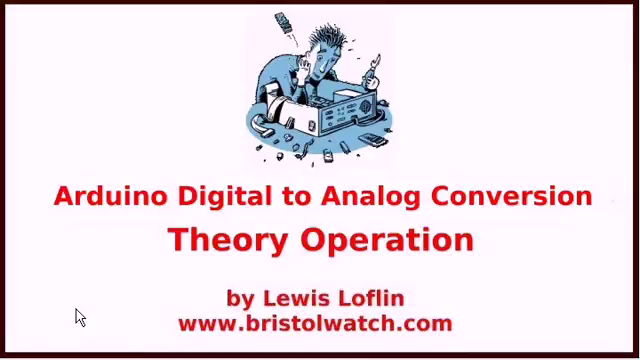